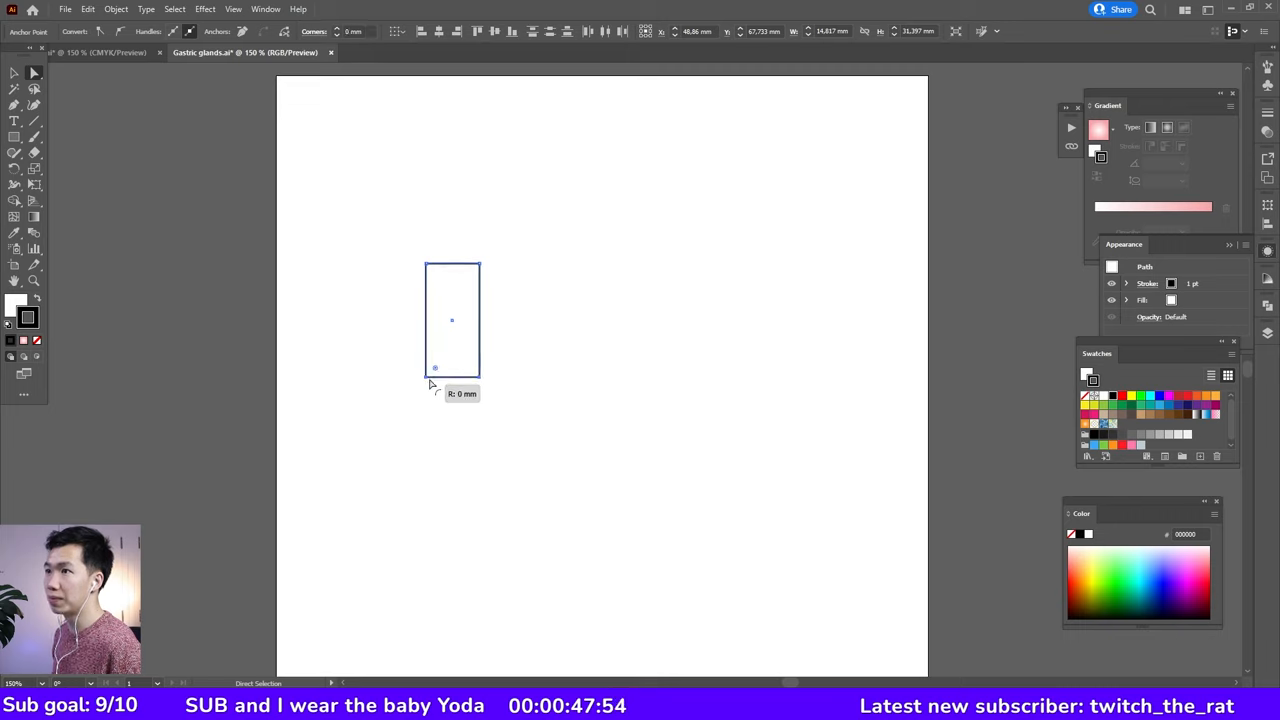
# Draw a tall rounded-bottom rectangle for the cell body with a small pill-shaped villus at its top-left.
pyautogui.moveTo(436, 368); pyautogui.dragTo(452, 350)
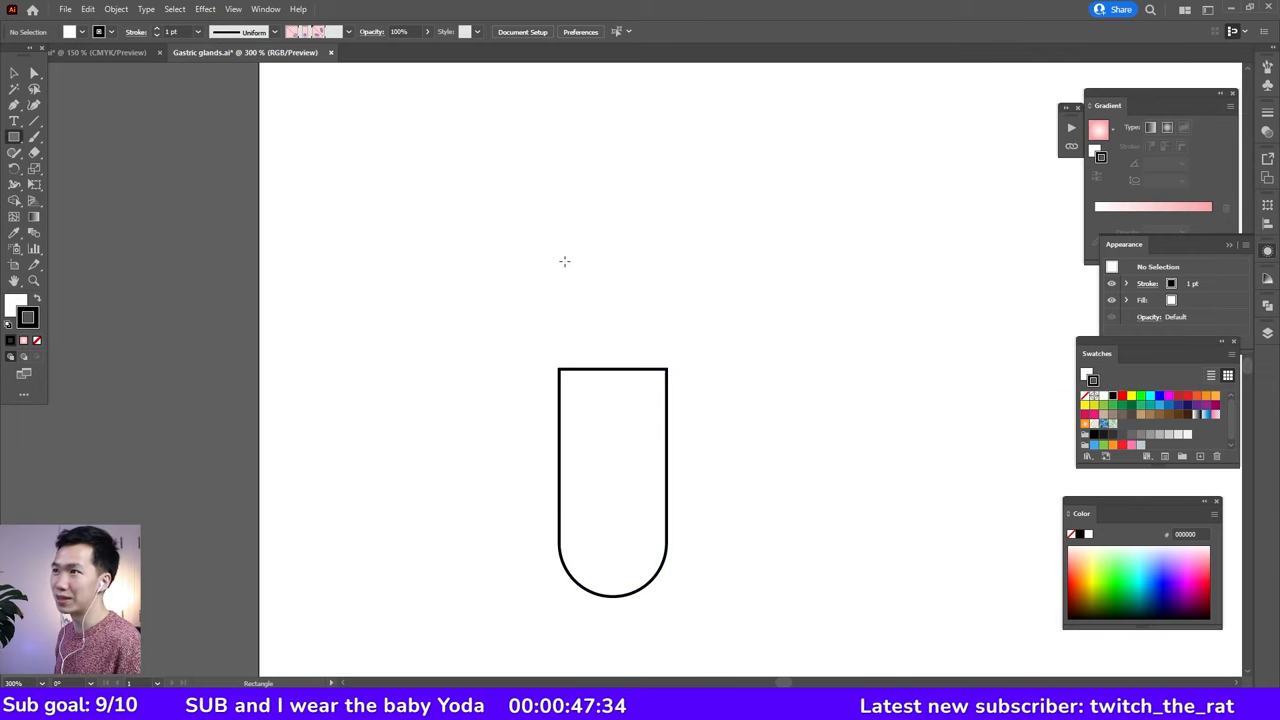
pyautogui.moveTo(562, 264); pyautogui.dragTo(584, 320)
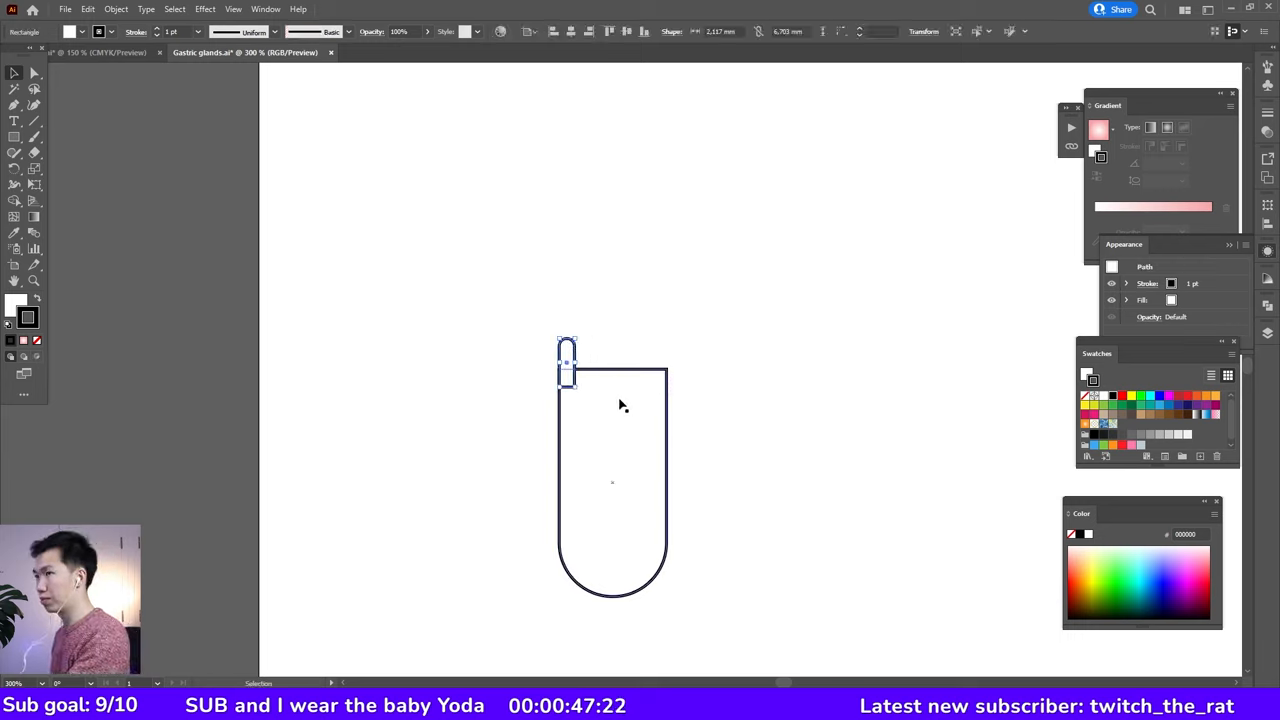
# Copy the villus along the top edge and distribute the six bumps evenly with Horizontal Distribute Center.
pyautogui.moveTo(568, 364); pyautogui.dragTo(596, 364)
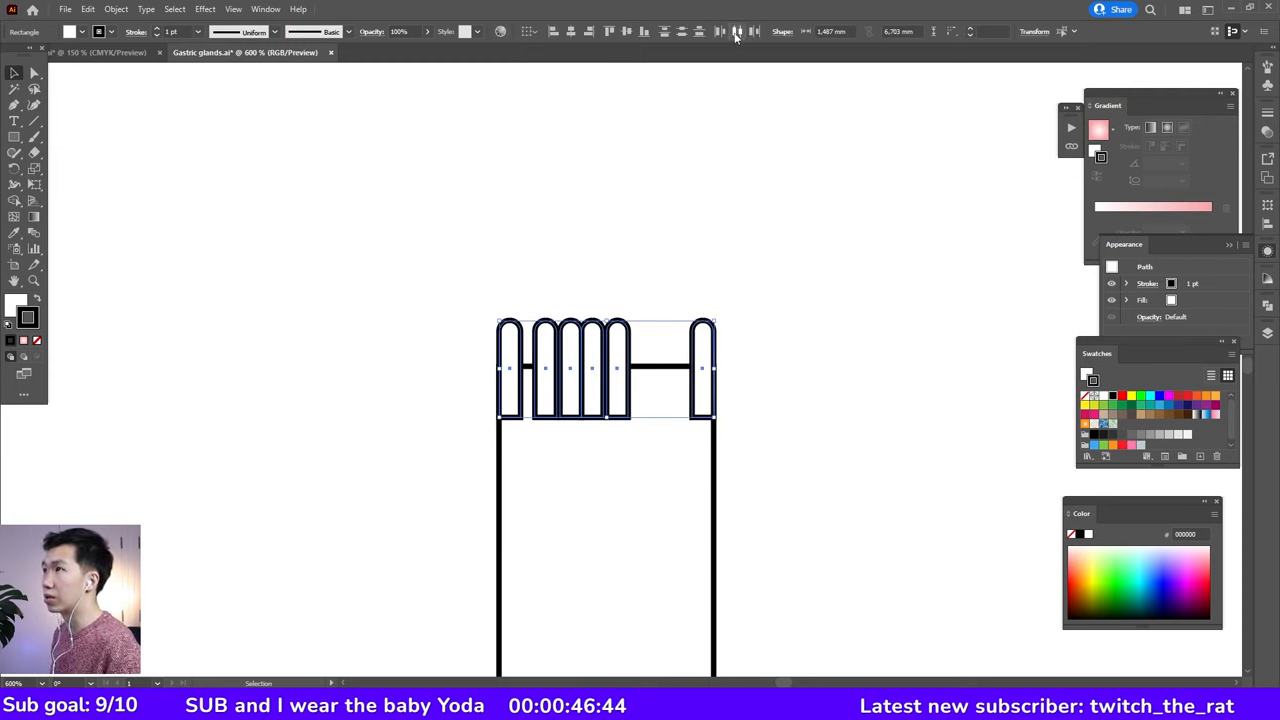
pyautogui.moveTo(740, 32)
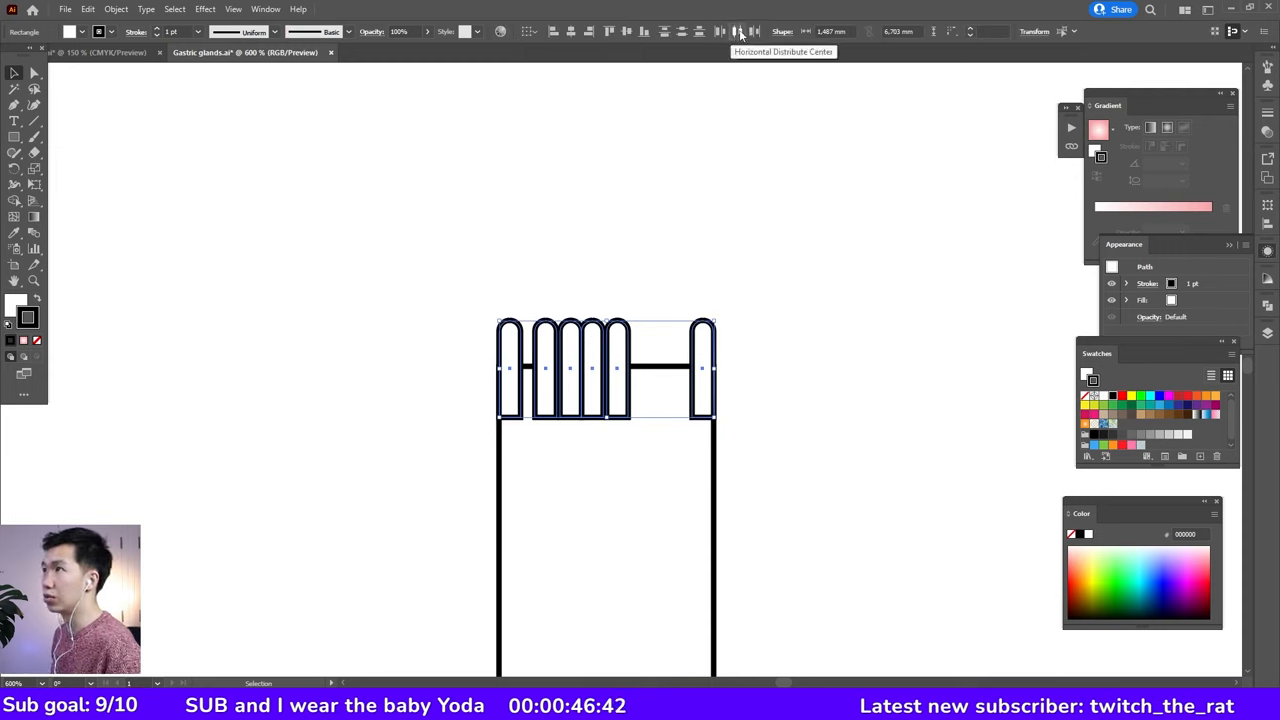
pyautogui.click(736, 32)
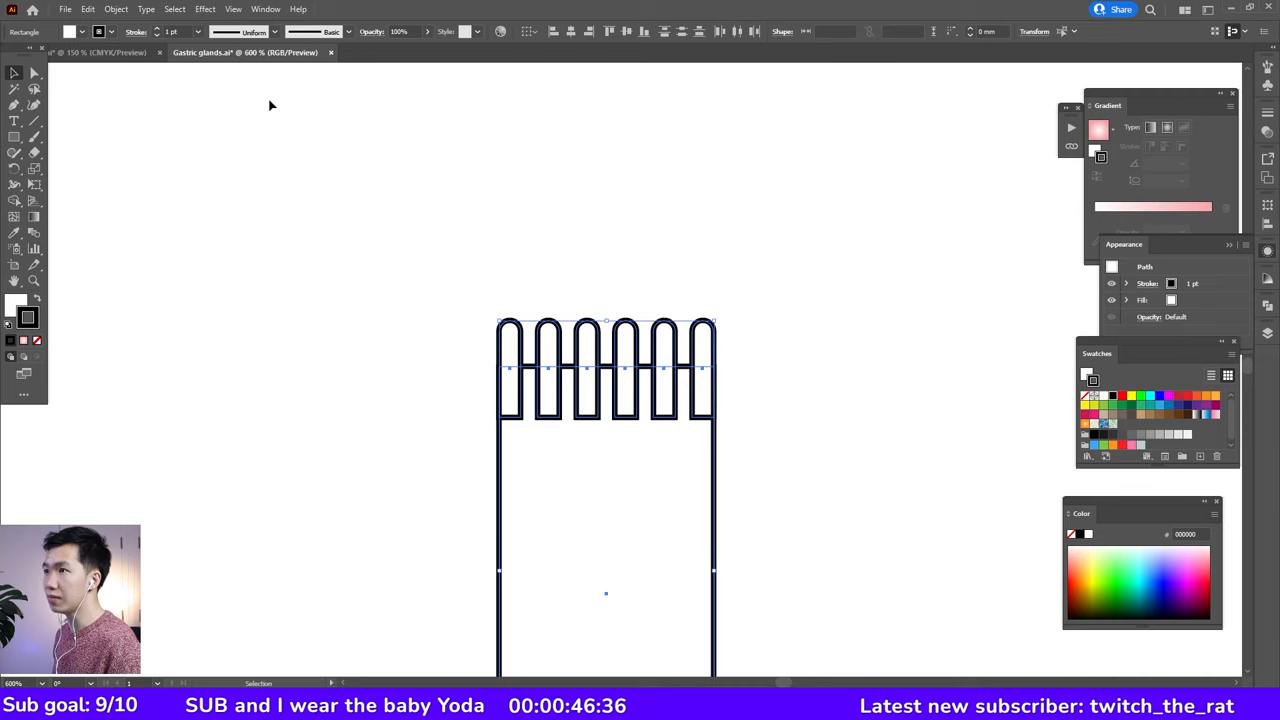
pyautogui.moveTo(778, 254)
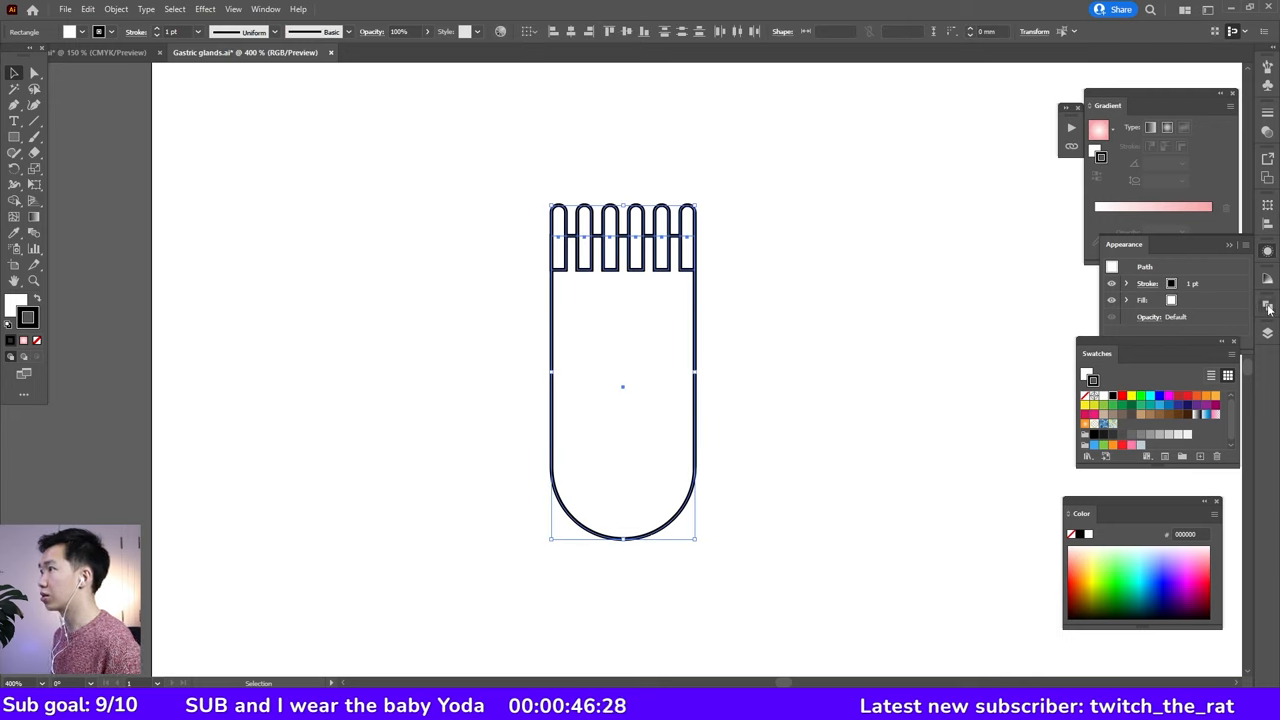
# Unite the villi into the outline and draw an oval nucleus near the cell's bottom.
pyautogui.click(1268, 308)
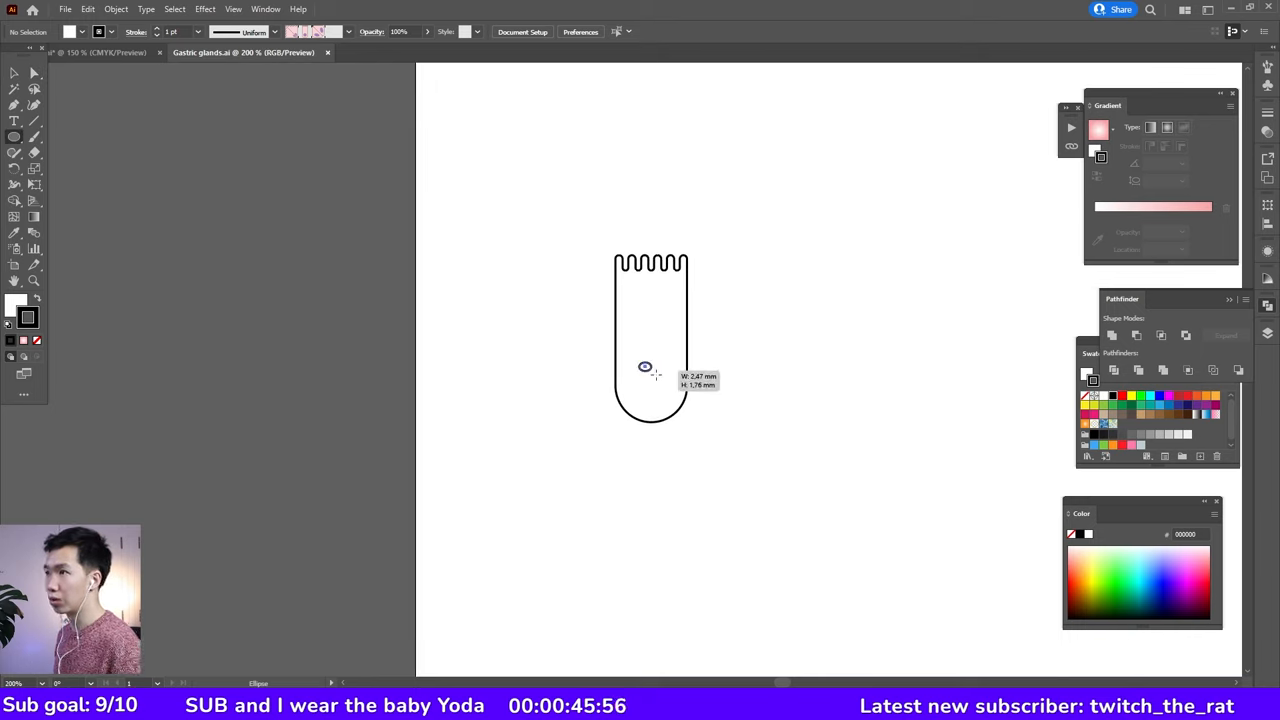
pyautogui.moveTo(644, 368); pyautogui.dragTo(670, 396)
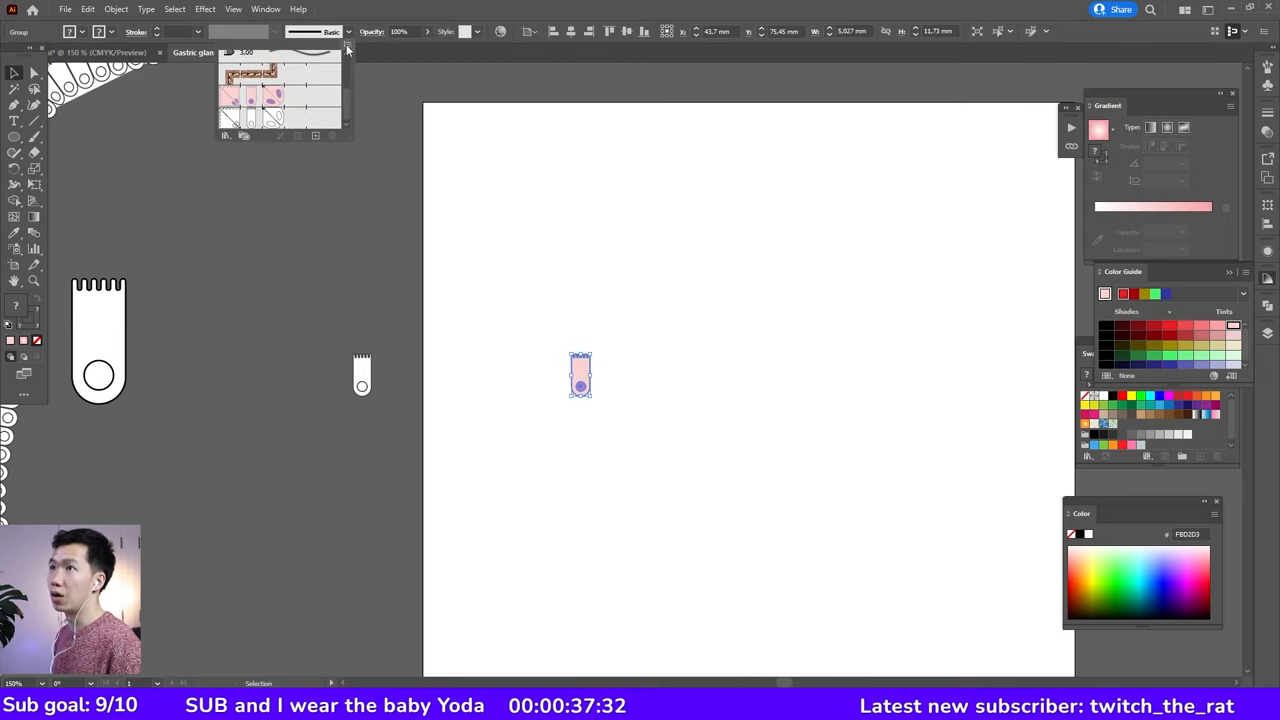
# Create a new Pattern Brush from the pink cell tile with an Auto-Sliced outer corner tile.
pyautogui.click(348, 52)
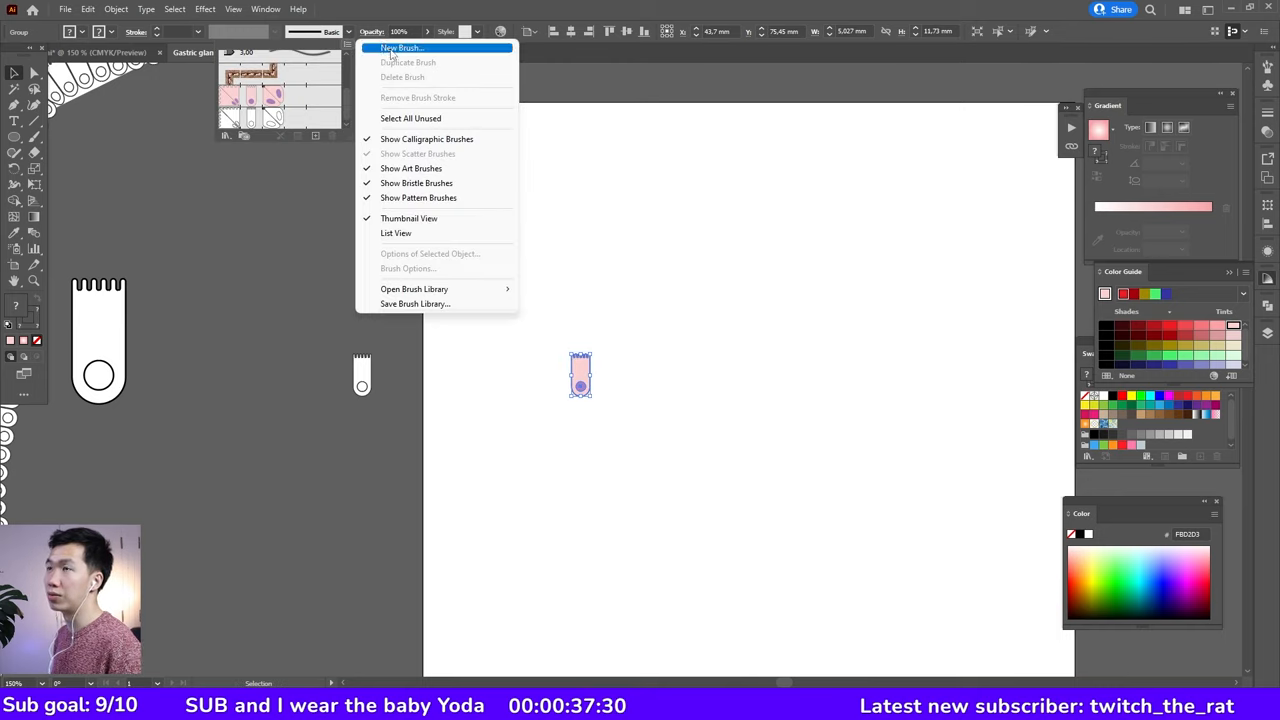
pyautogui.click(402, 48)
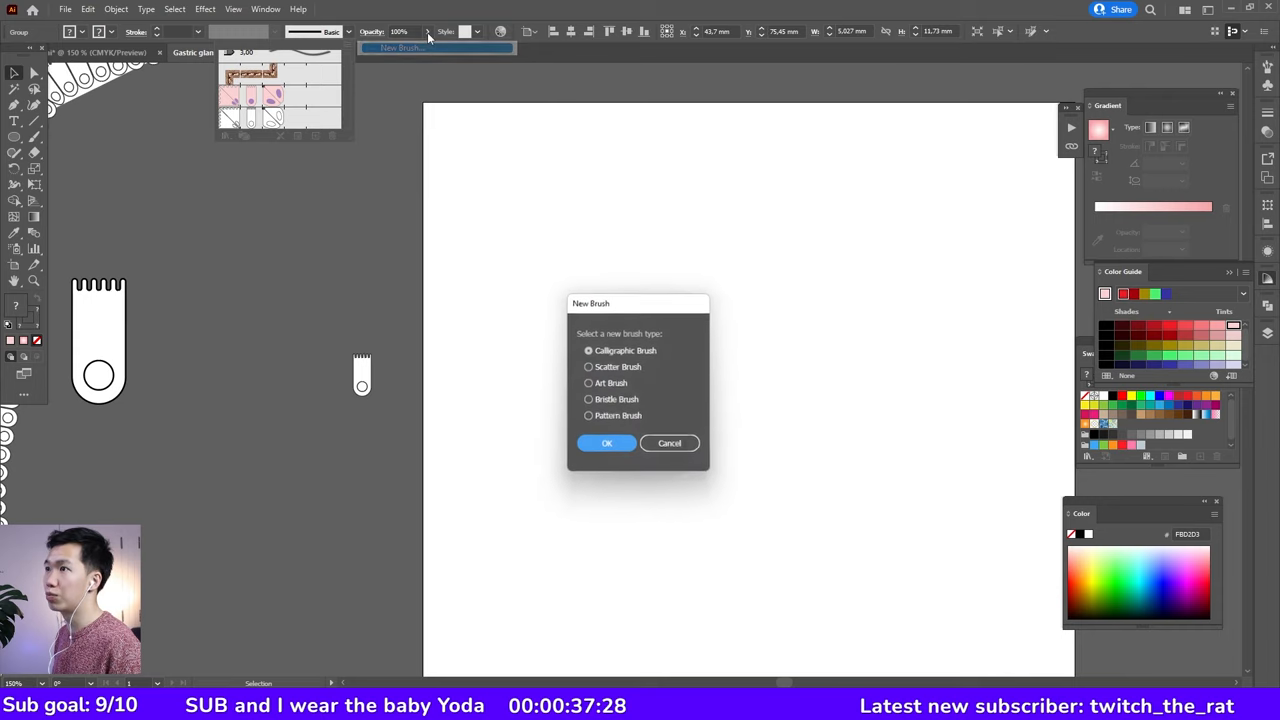
pyautogui.click(588, 416)
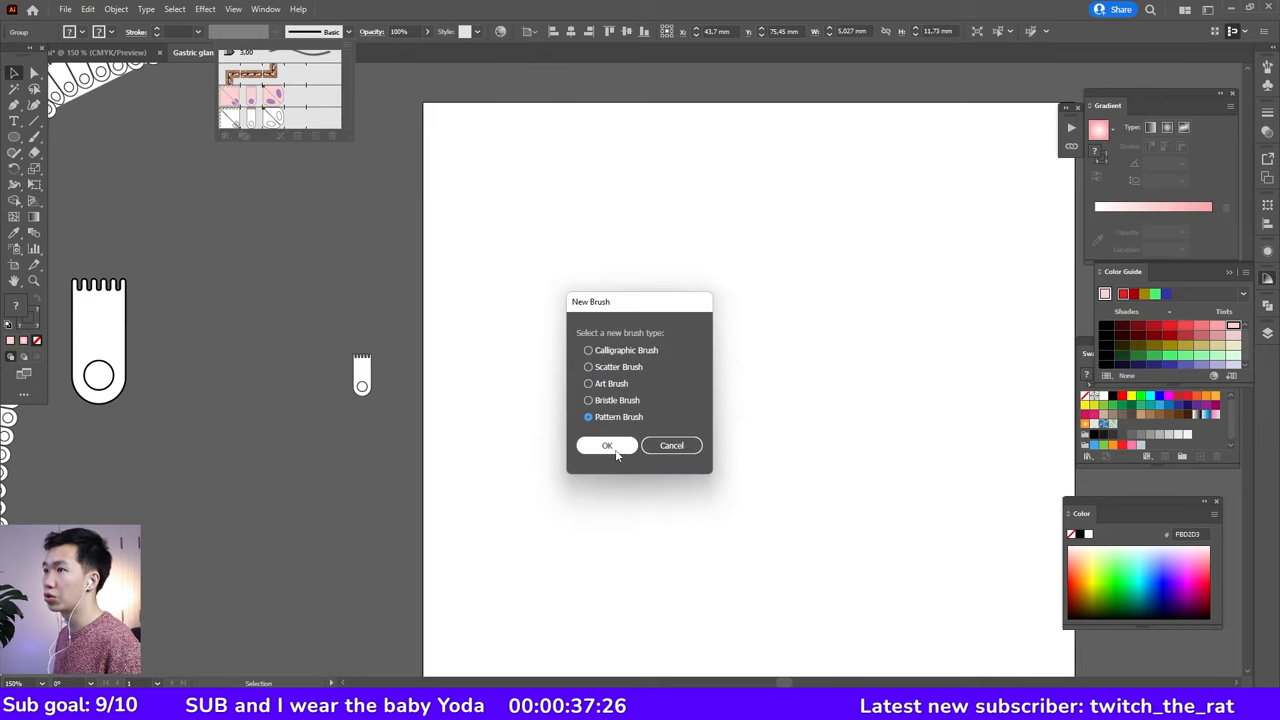
pyautogui.click(608, 444)
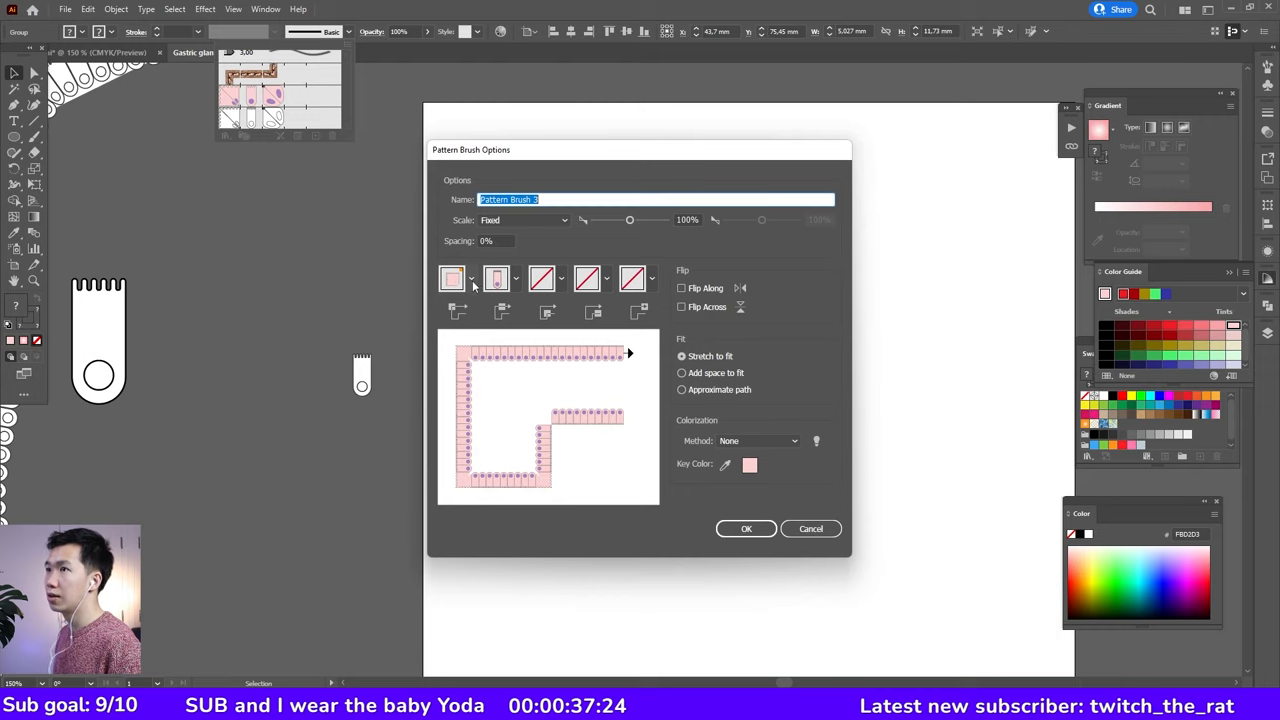
pyautogui.moveTo(496, 278)
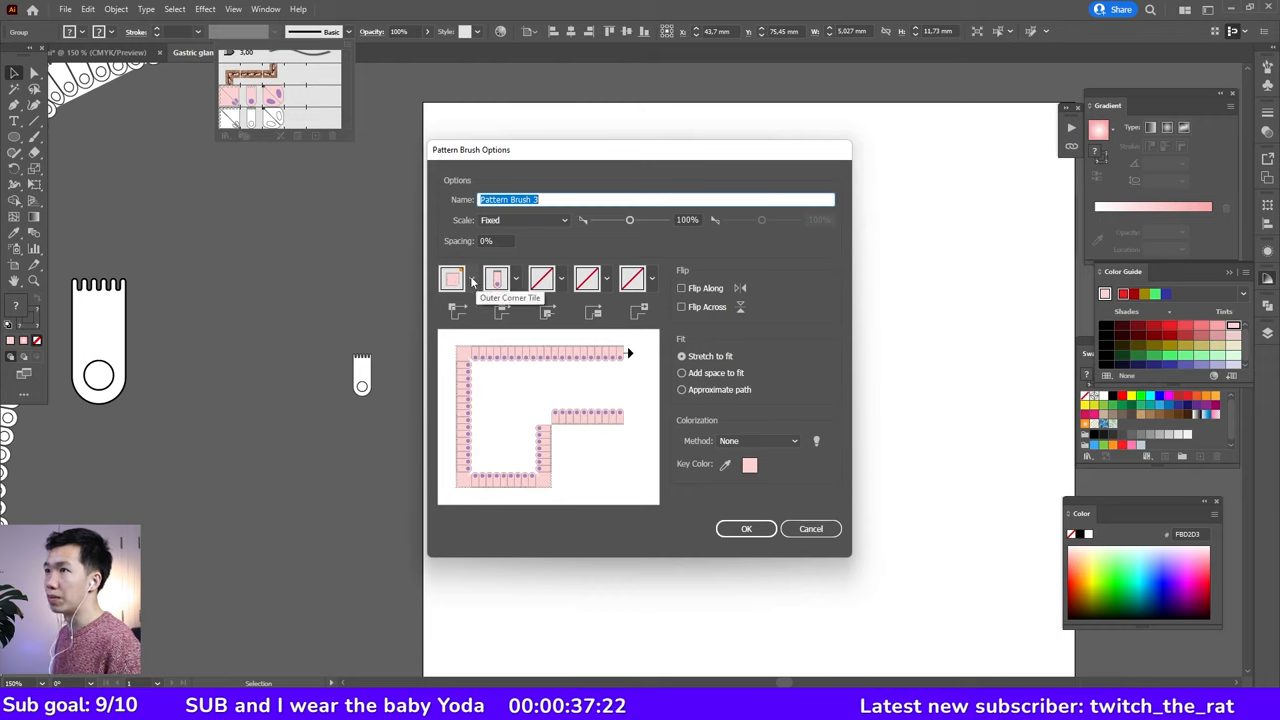
pyautogui.click(470, 278)
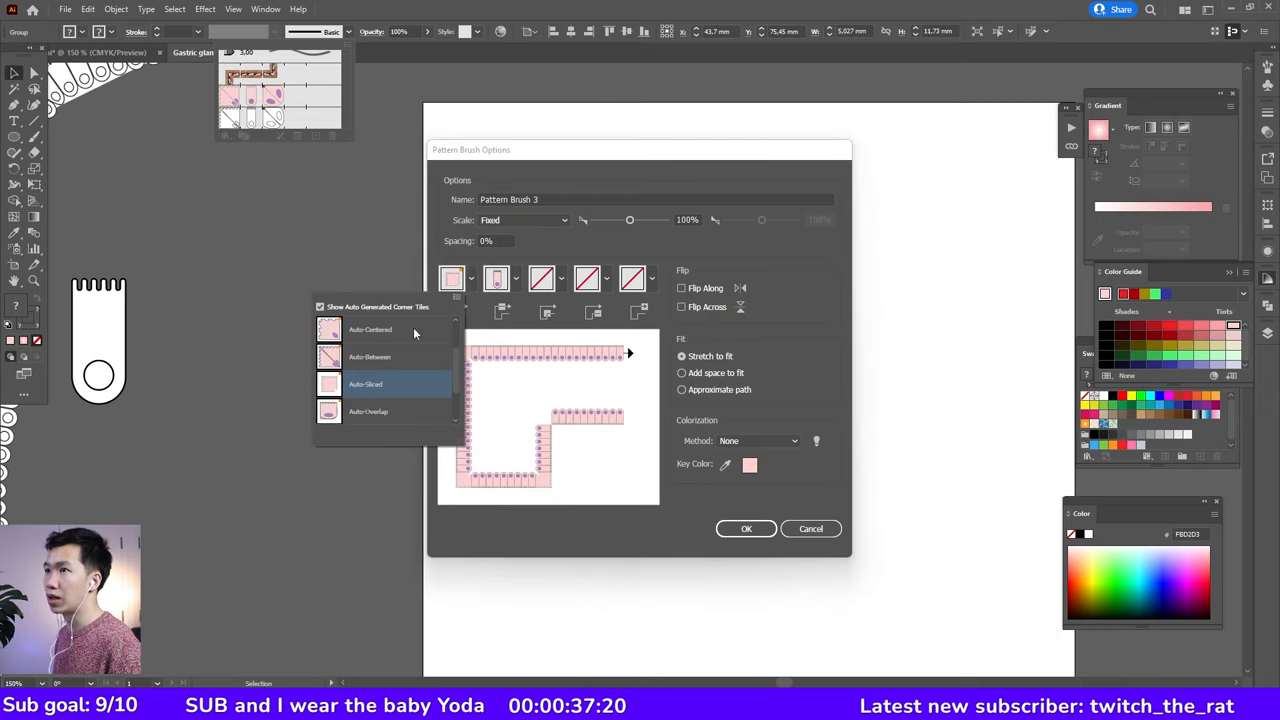
pyautogui.click(540, 278)
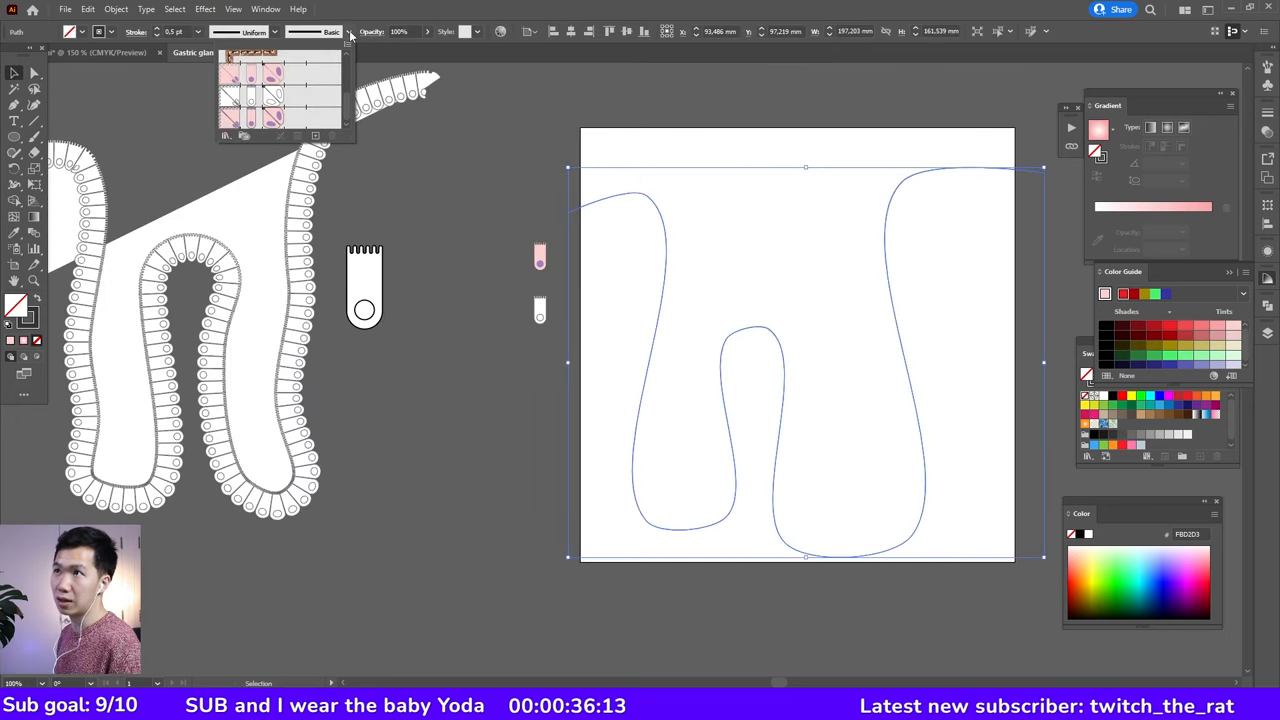
pyautogui.moveTo(284, 120)
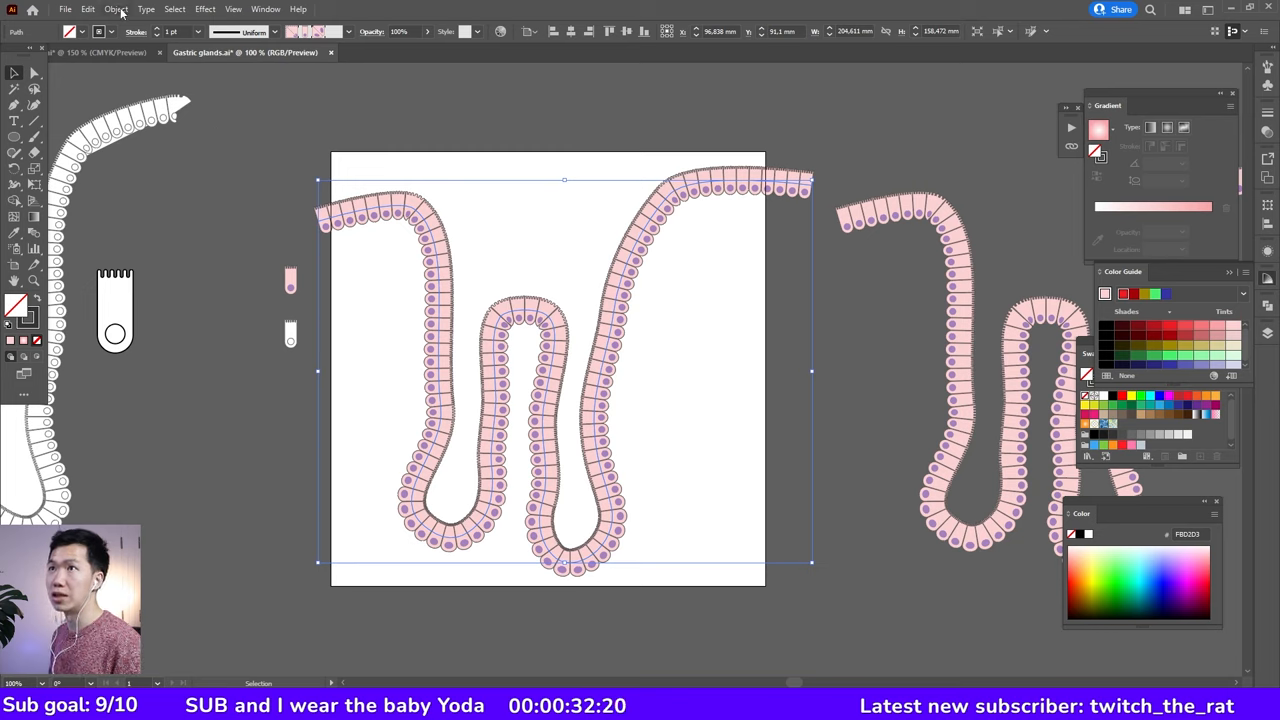
pyautogui.click(116, 8)
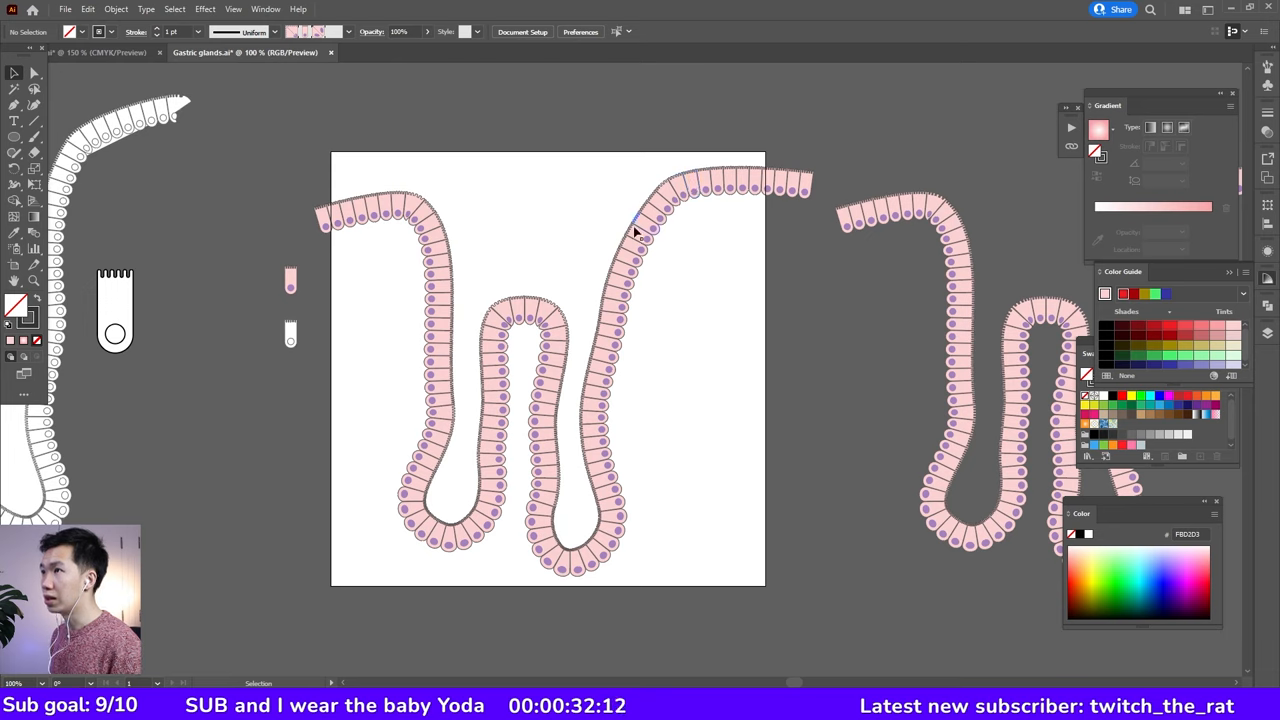
pyautogui.moveTo(638, 258)
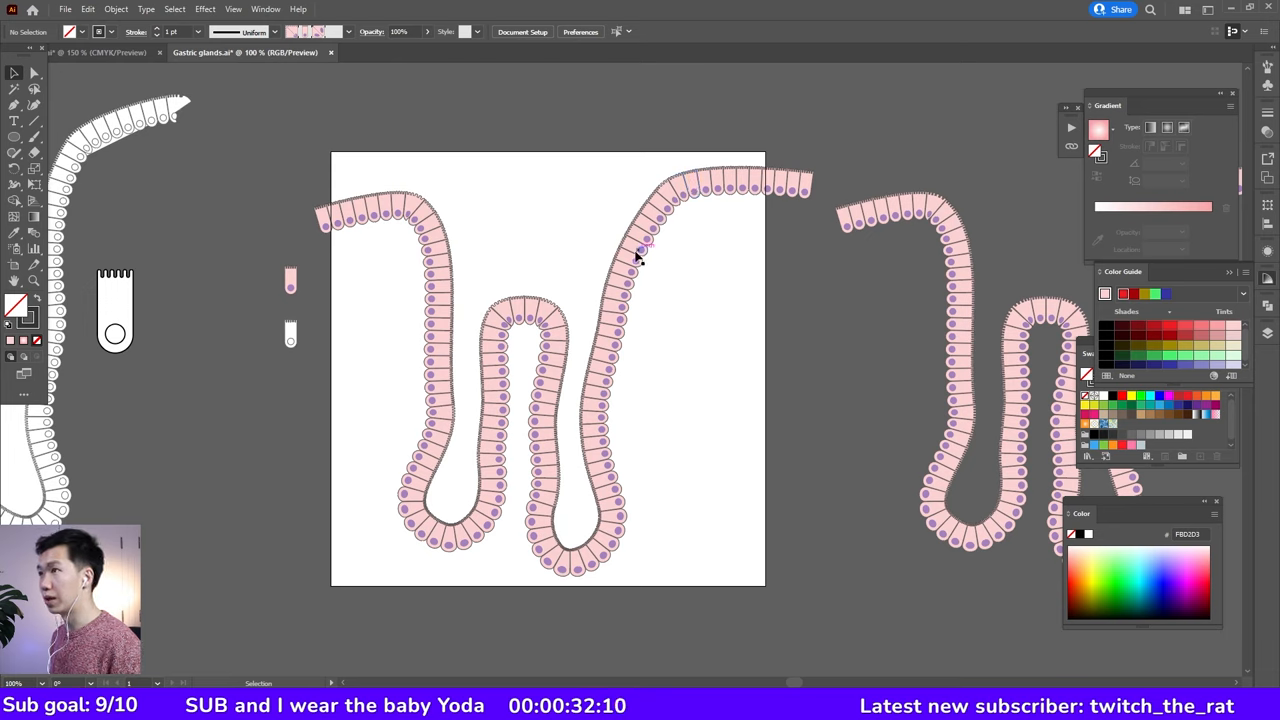
pyautogui.click(648, 240)
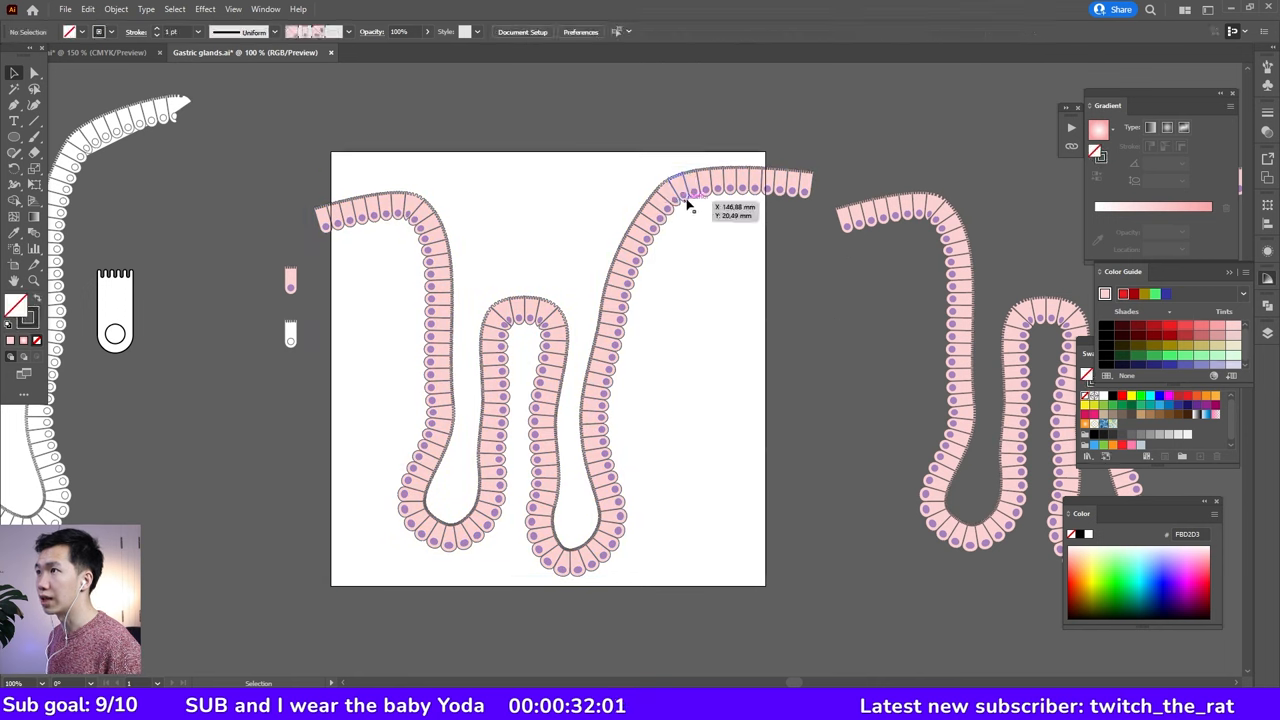
pyautogui.click(684, 196)
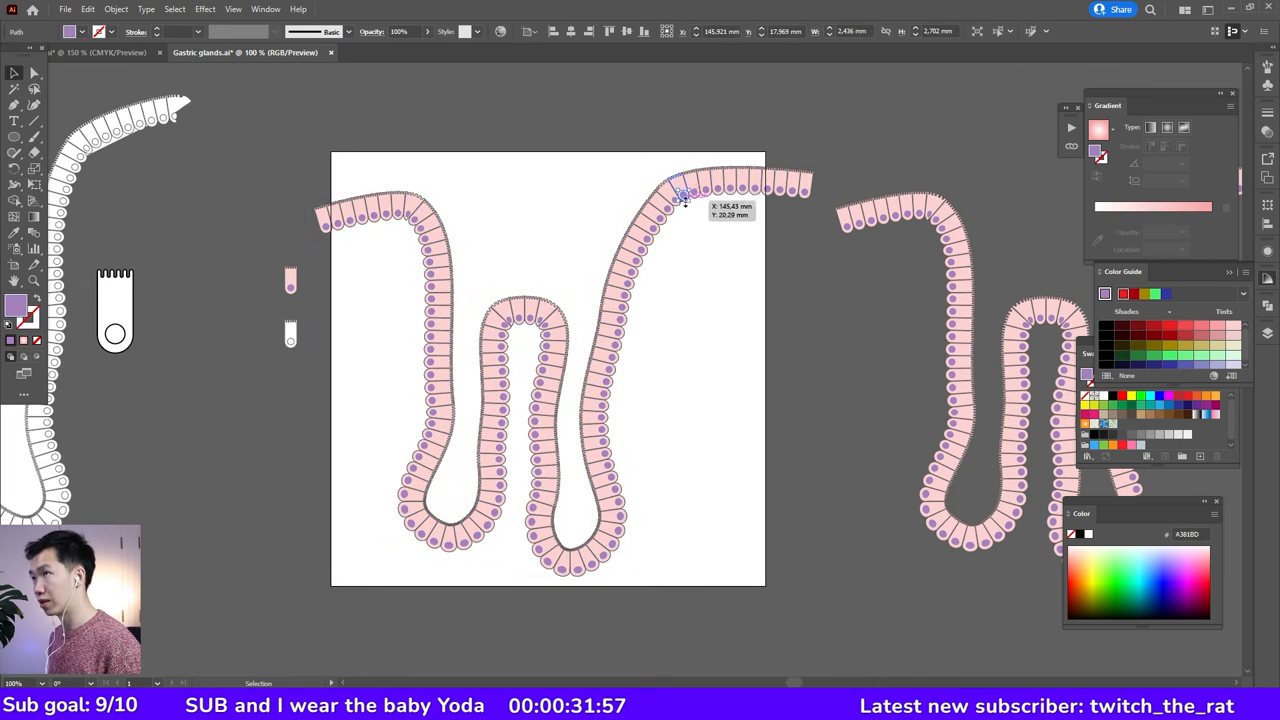
pyautogui.click(174, 8)
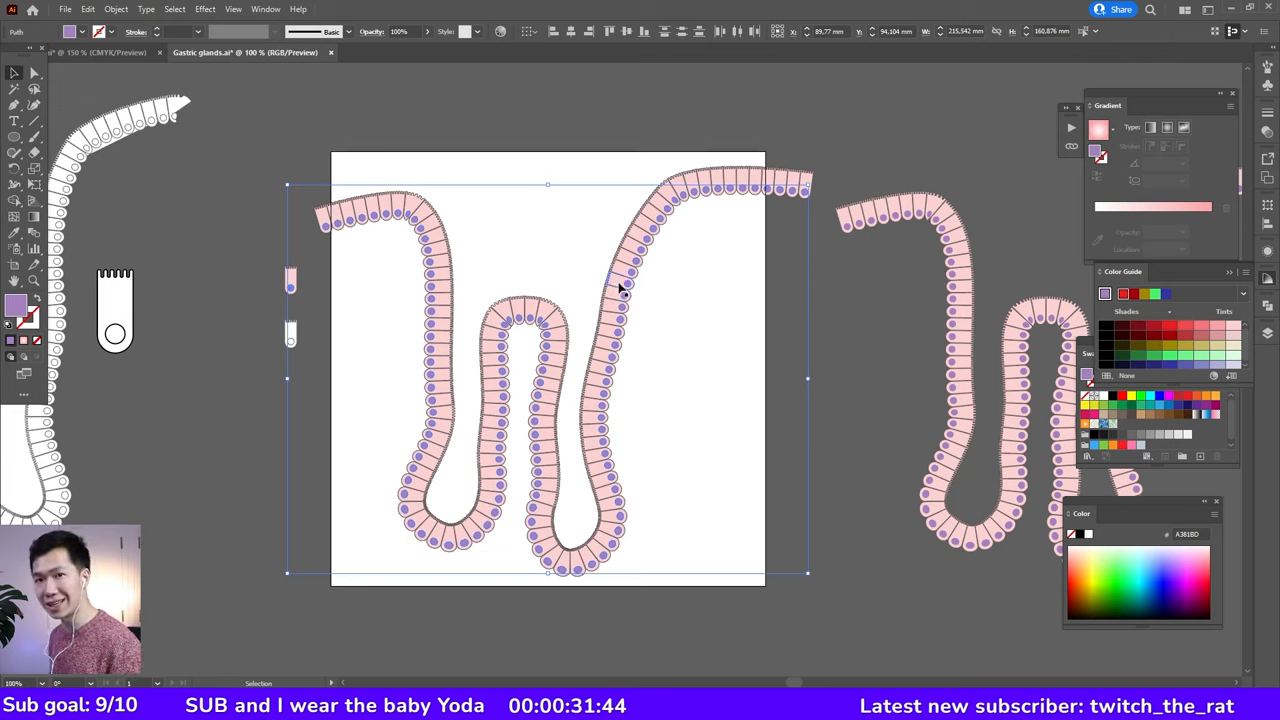
pyautogui.moveTo(1168, 128)
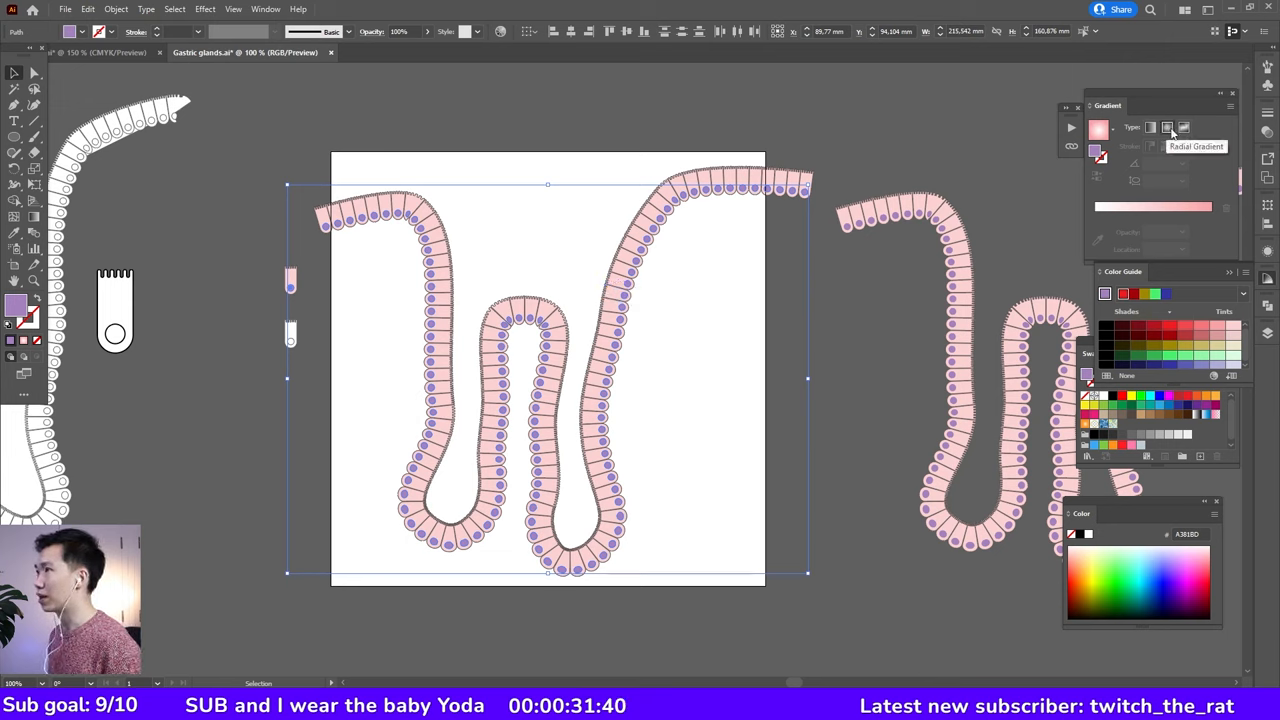
# Switch the nuclei fill to a radial gradient, test a red fill on one cell, then reselect the epithelium path.
pyautogui.click(1168, 128)
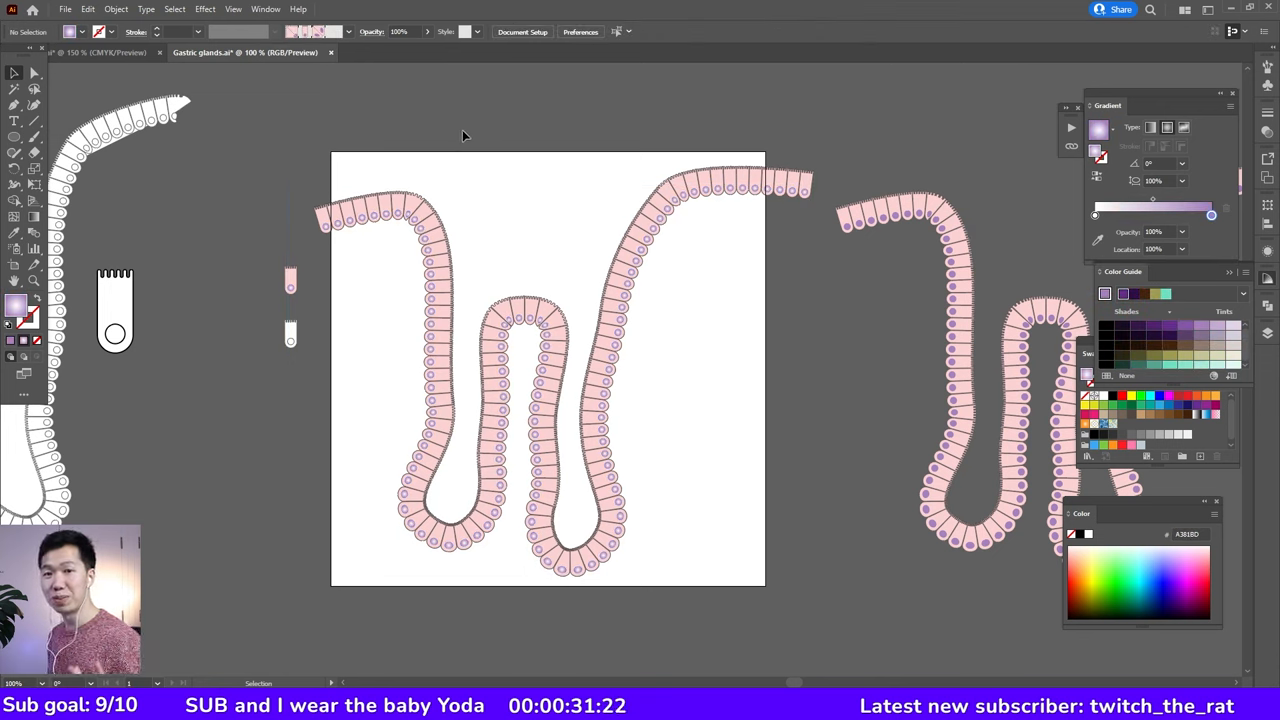
pyautogui.moveTo(454, 146)
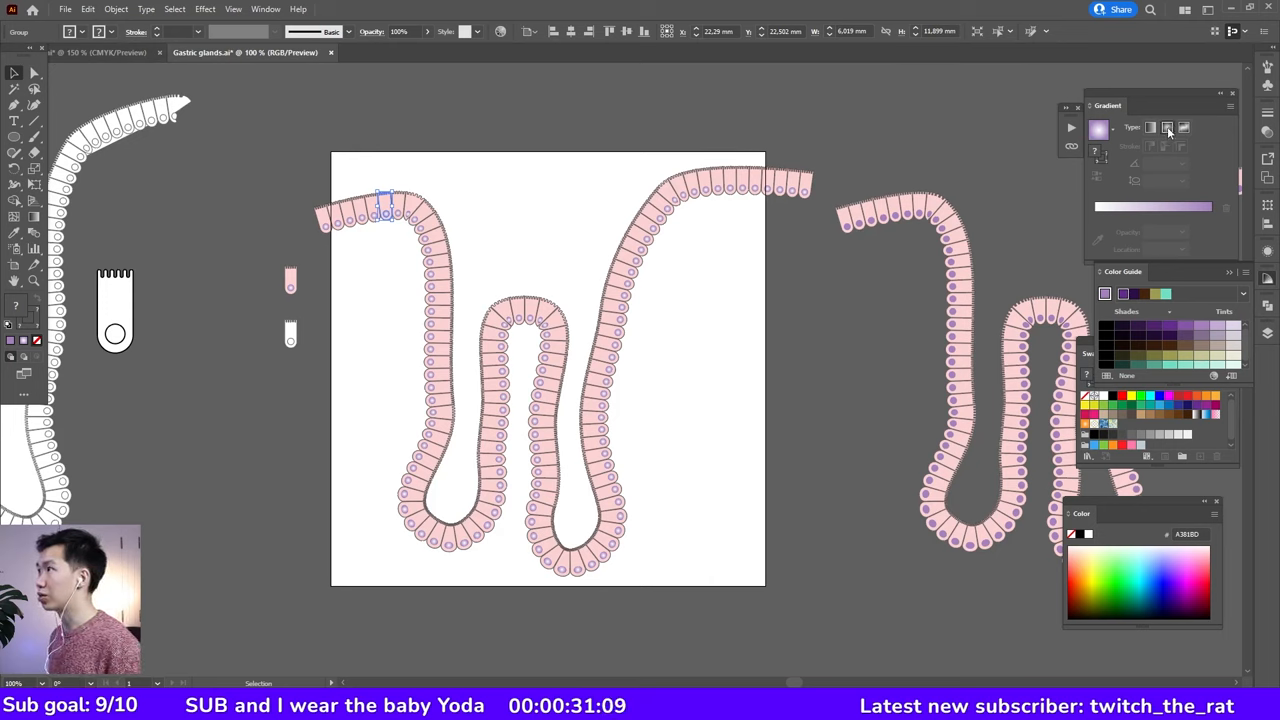
pyautogui.click(1168, 128)
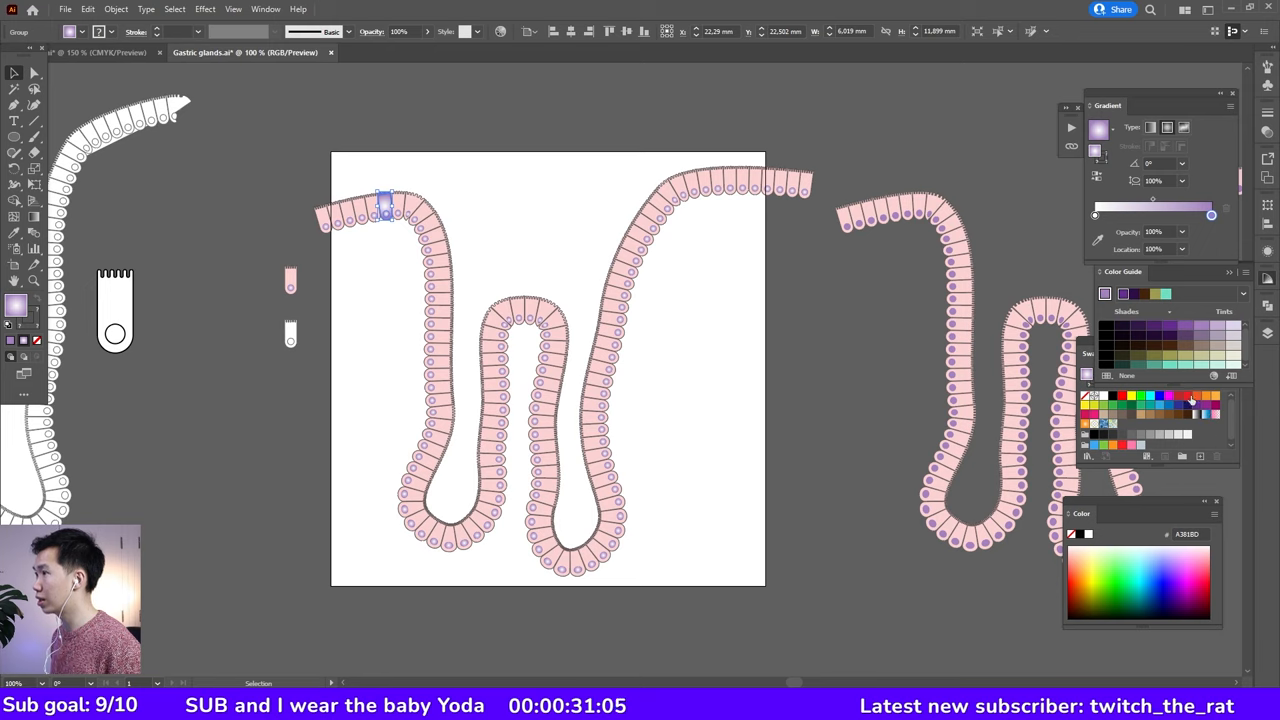
pyautogui.click(1188, 398)
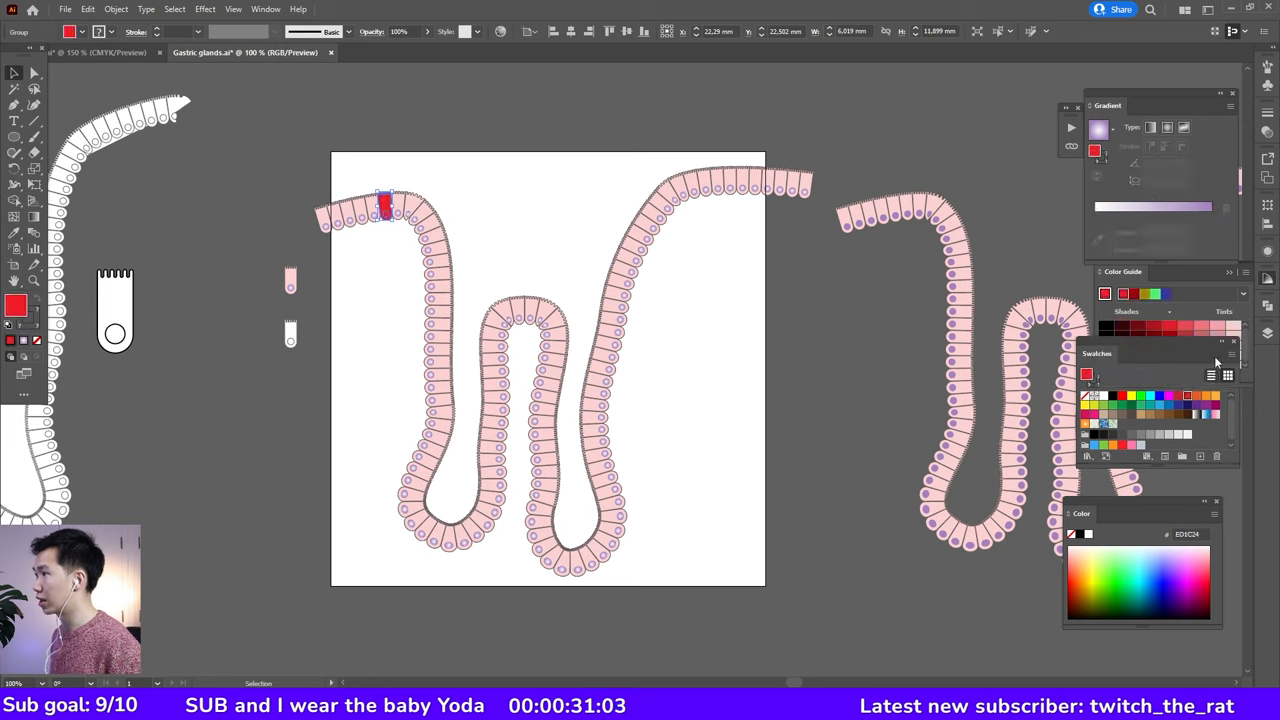
pyautogui.click(174, 8)
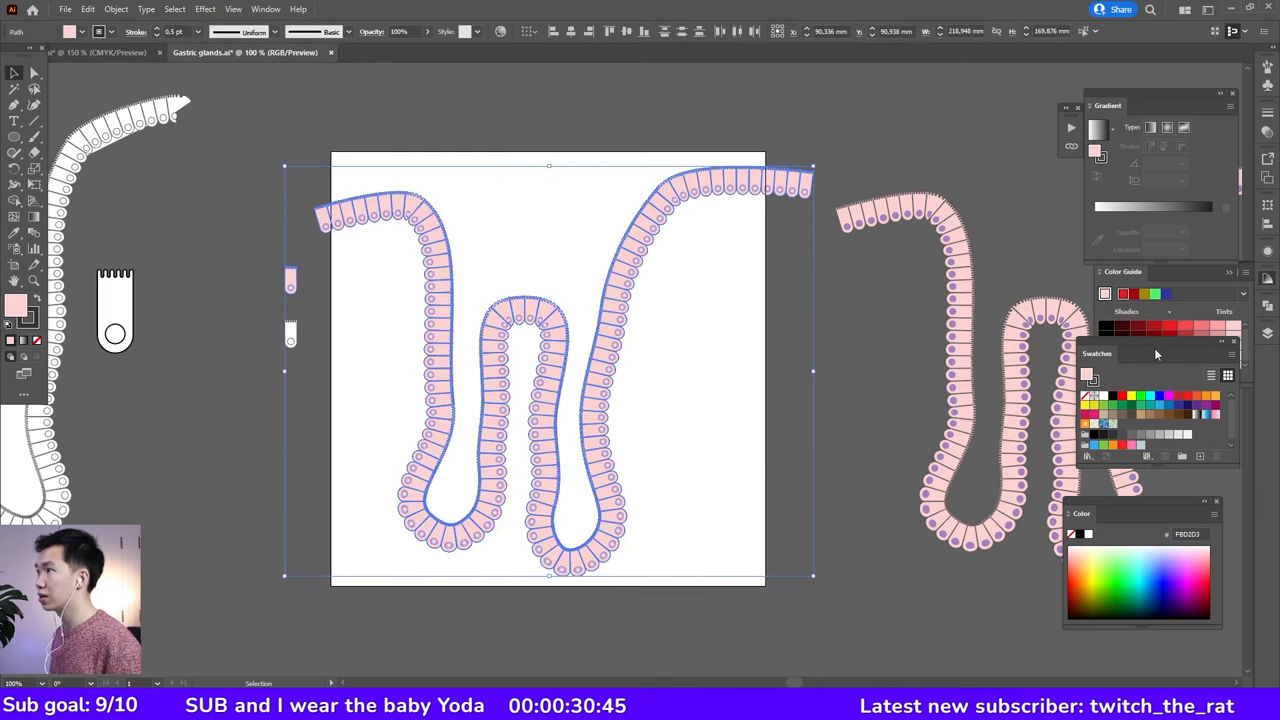
pyautogui.click(1150, 128)
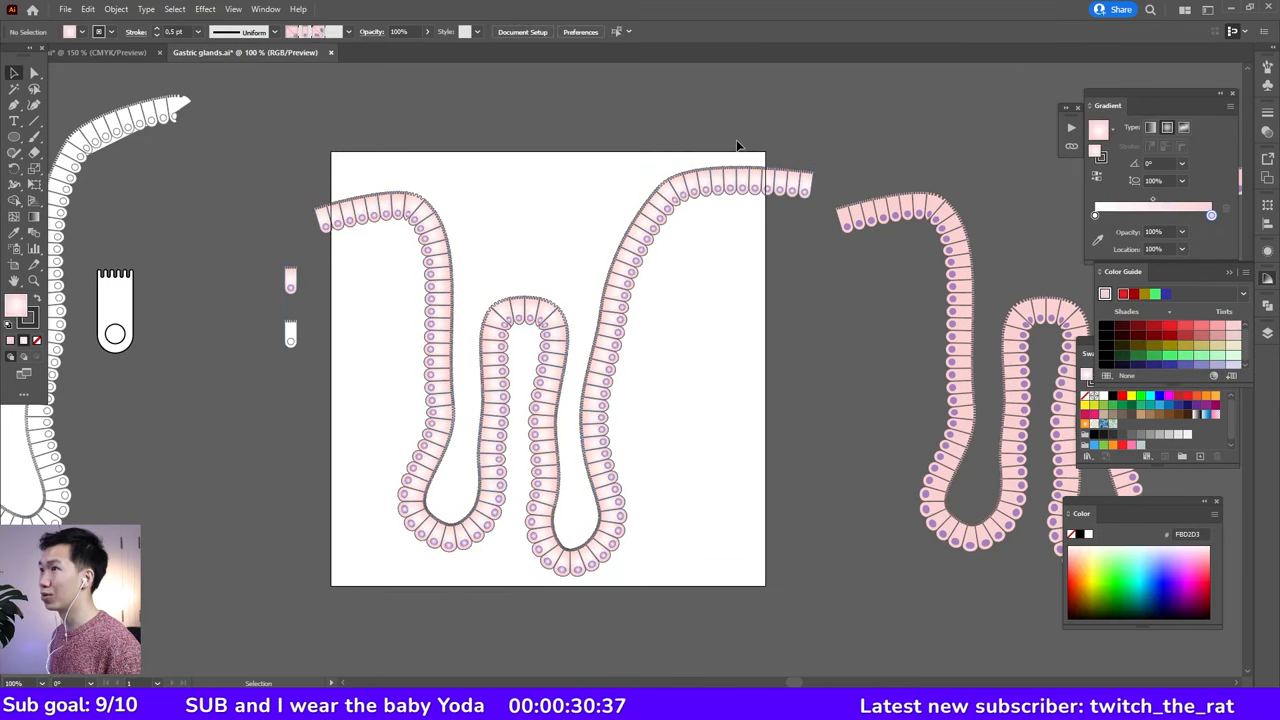
pyautogui.moveTo(712, 164)
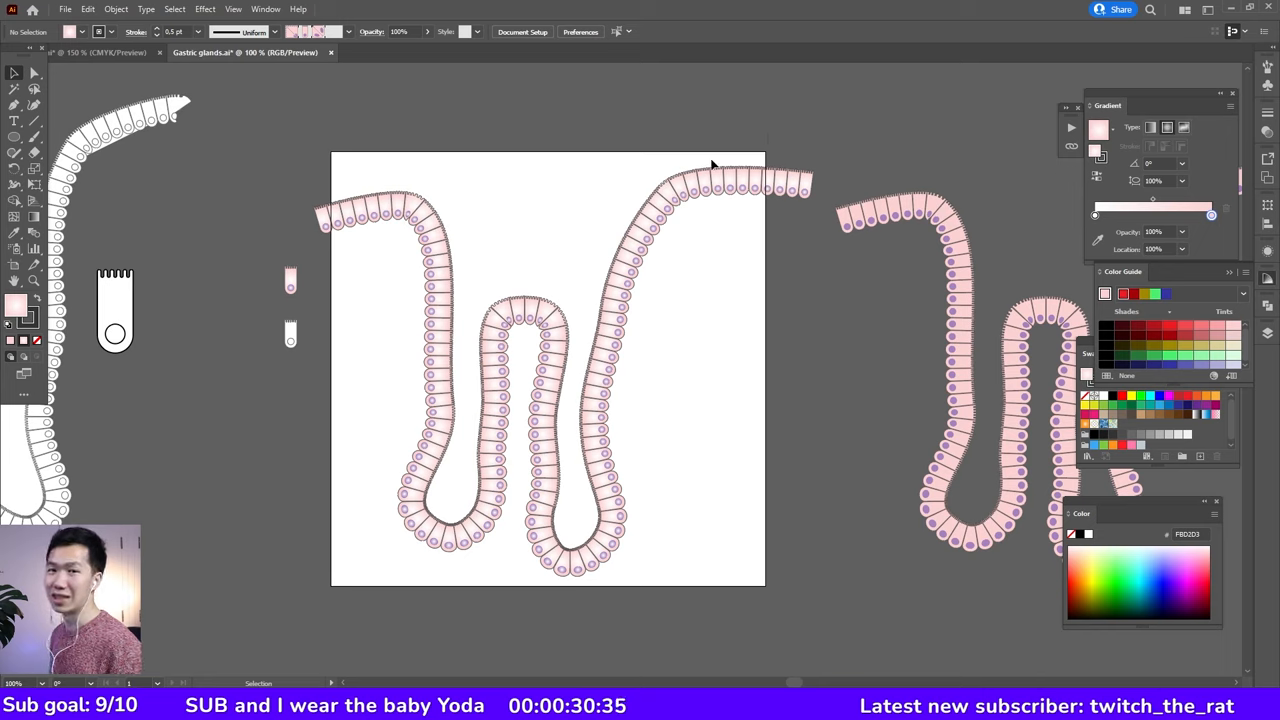
pyautogui.moveTo(558, 202)
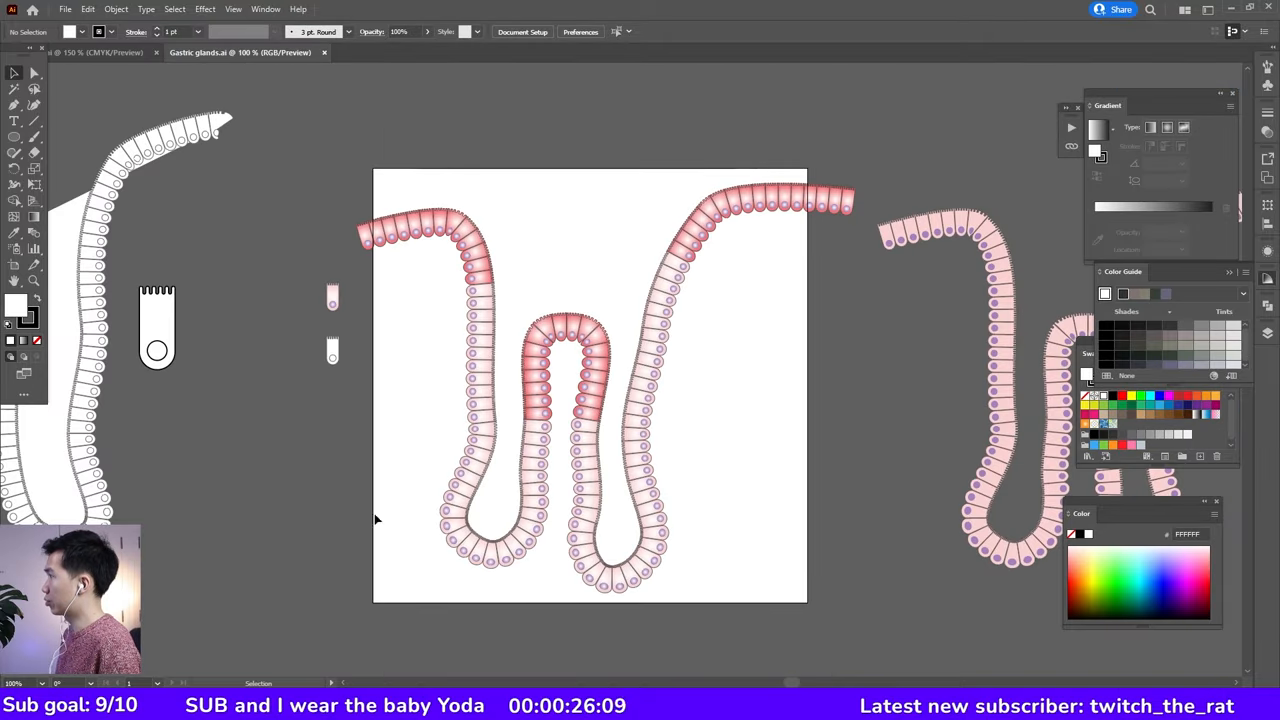
# Apply red-to-lavender radial gradients to the cell bodies, then select the second right-hand gland.
pyautogui.click(476, 460)
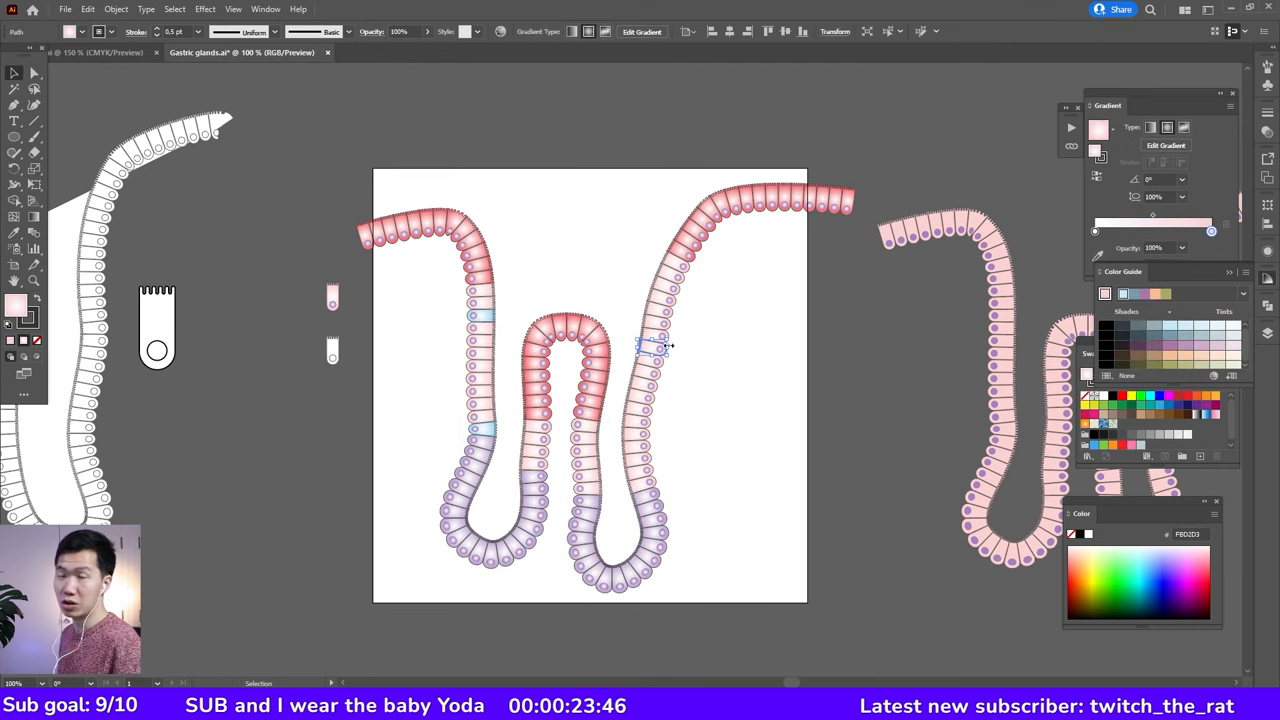
pyautogui.click(956, 228)
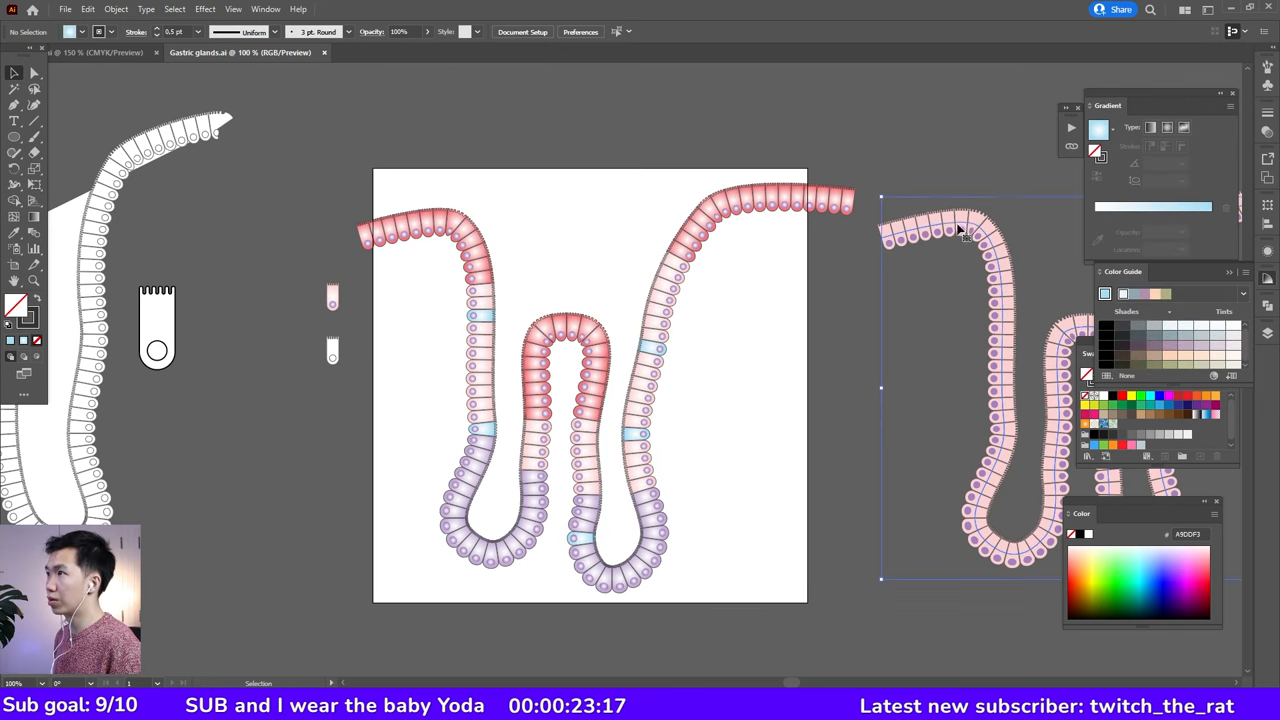